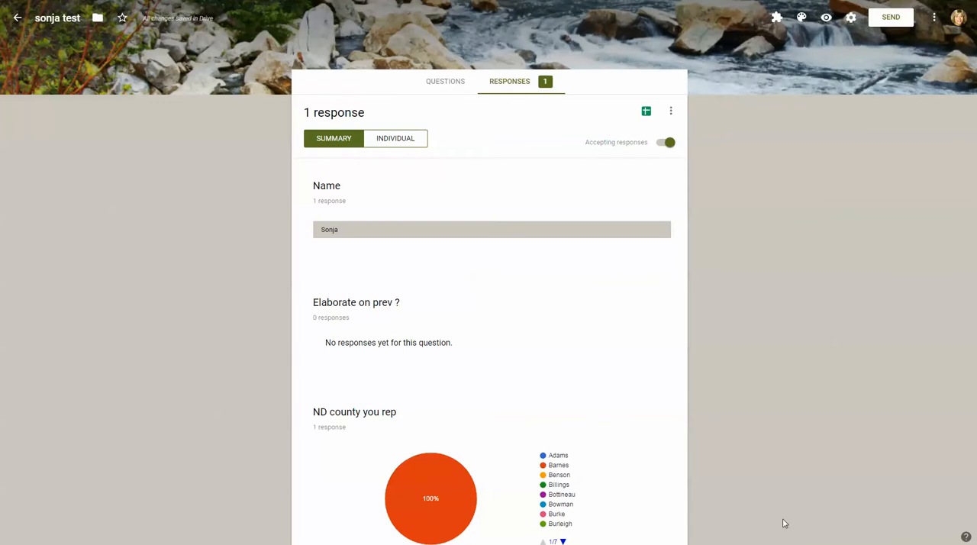
mouse_move(778, 86)
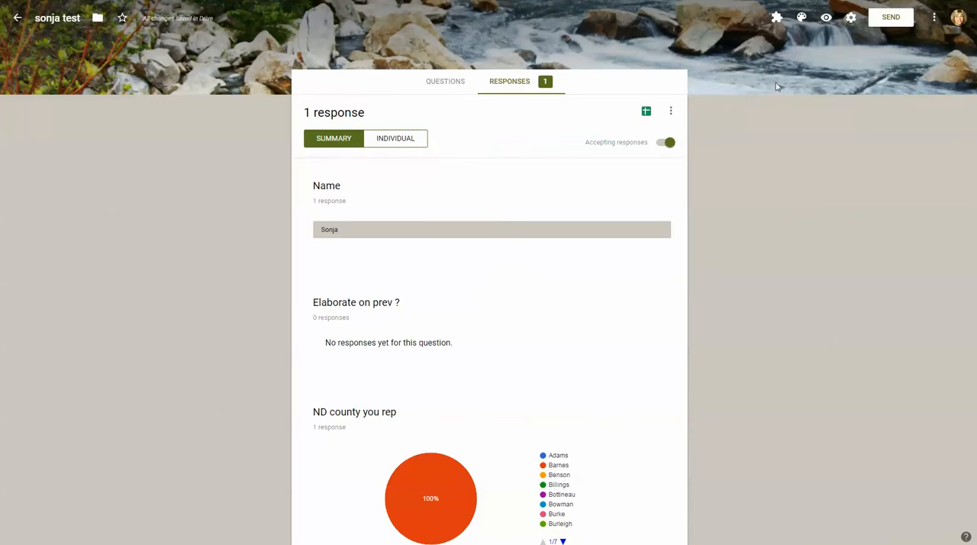
mouse_move(850, 16)
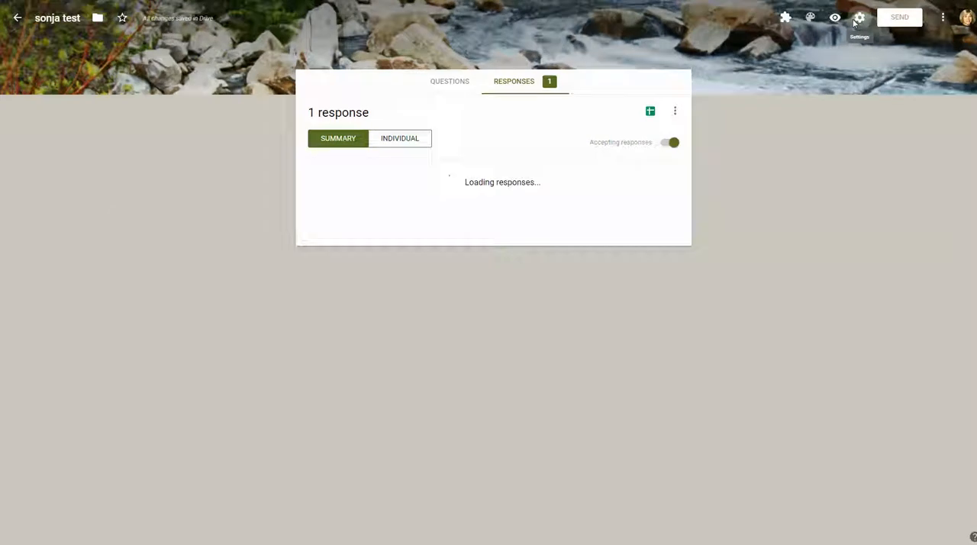
Step: Bring up the form's Settings dialog from the toolbar gear icon
click(858, 17)
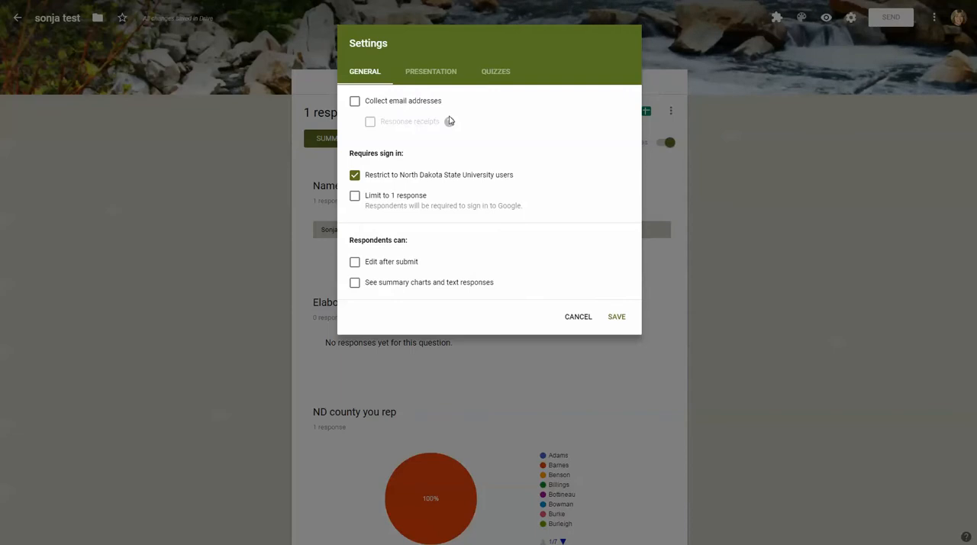
mouse_move(449, 122)
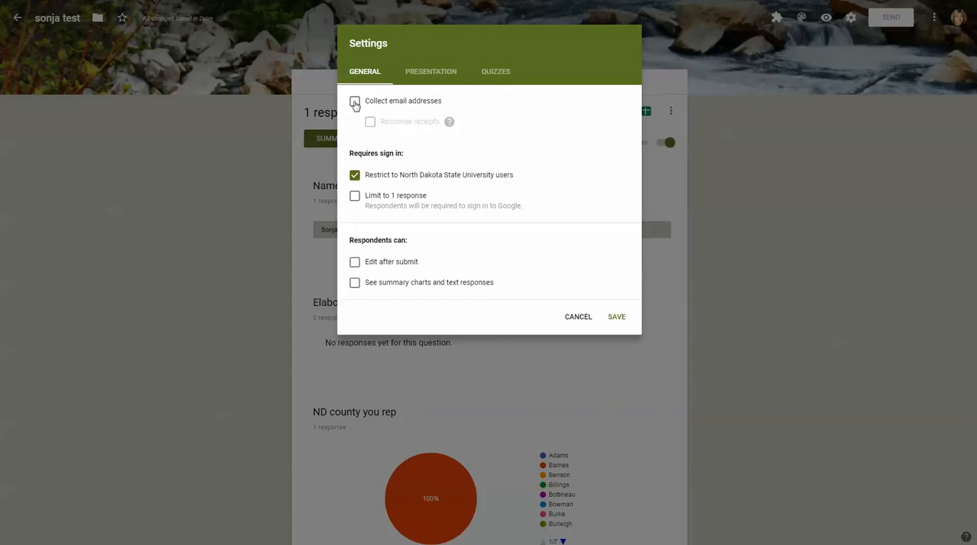
Step: Turn on collecting respondents' email addresses in the General settings
click(354, 101)
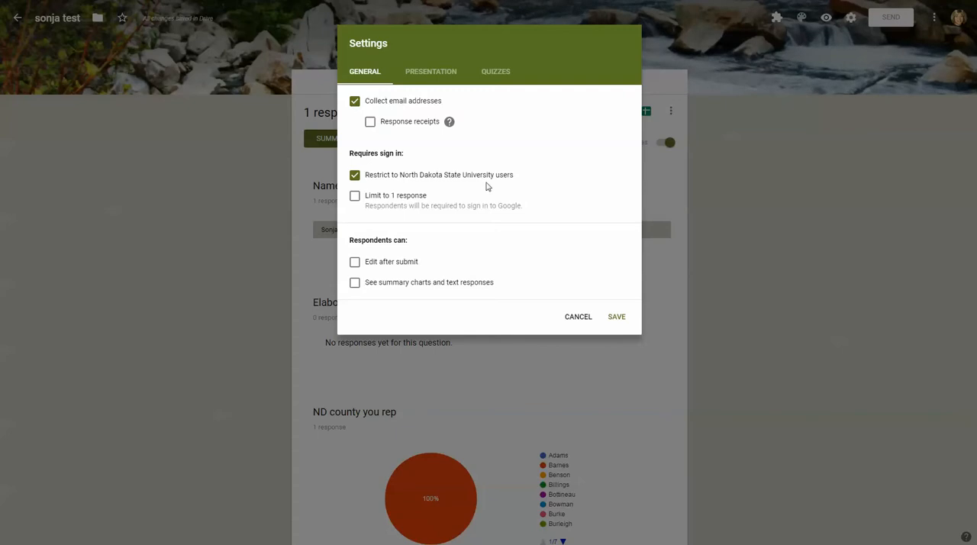
mouse_move(502, 185)
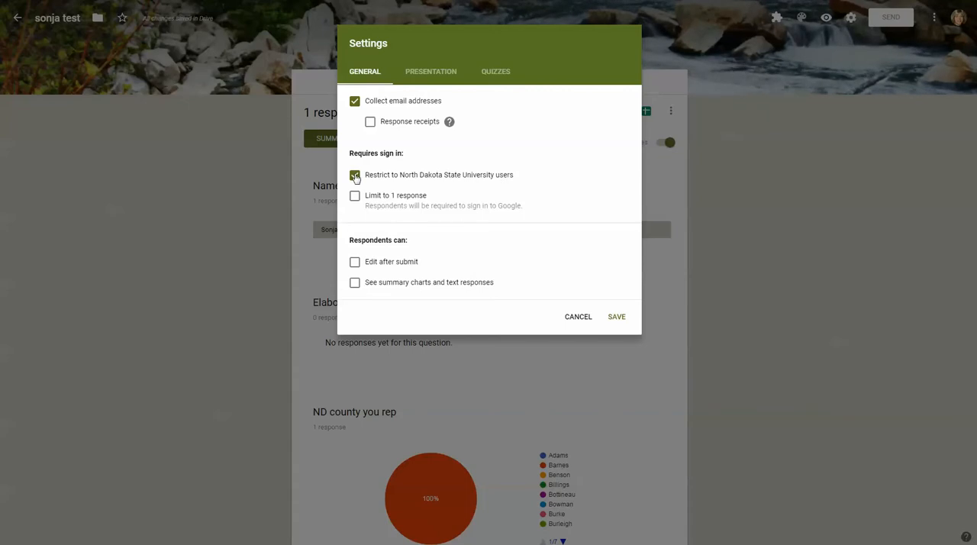
Step: Turn off the 'Restrict to North Dakota State University users' sign-in requirement
click(355, 176)
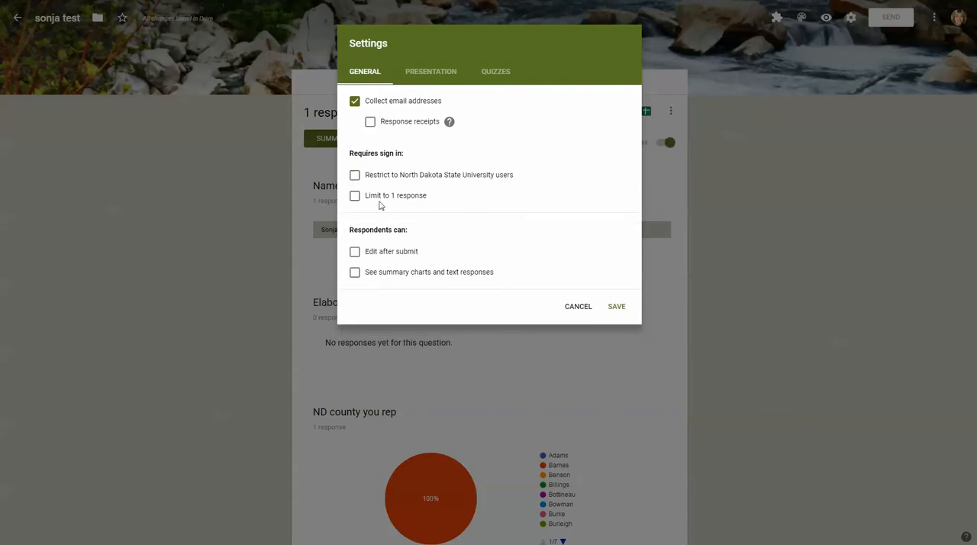
mouse_move(406, 206)
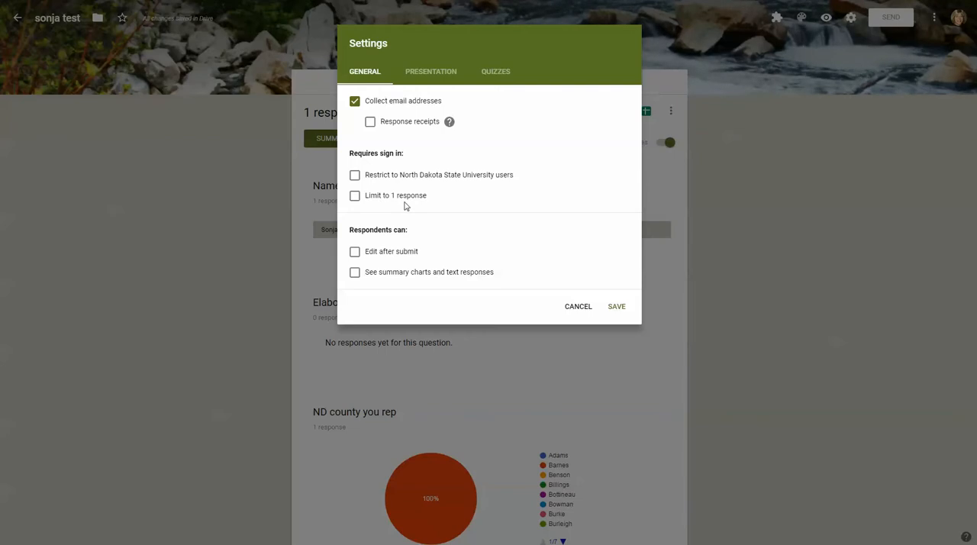
mouse_move(371, 259)
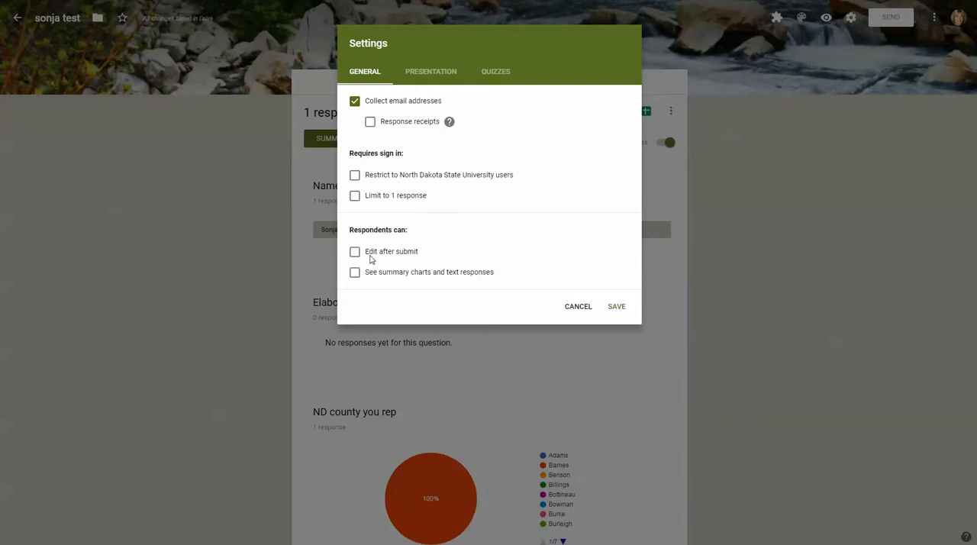
mouse_move(409, 259)
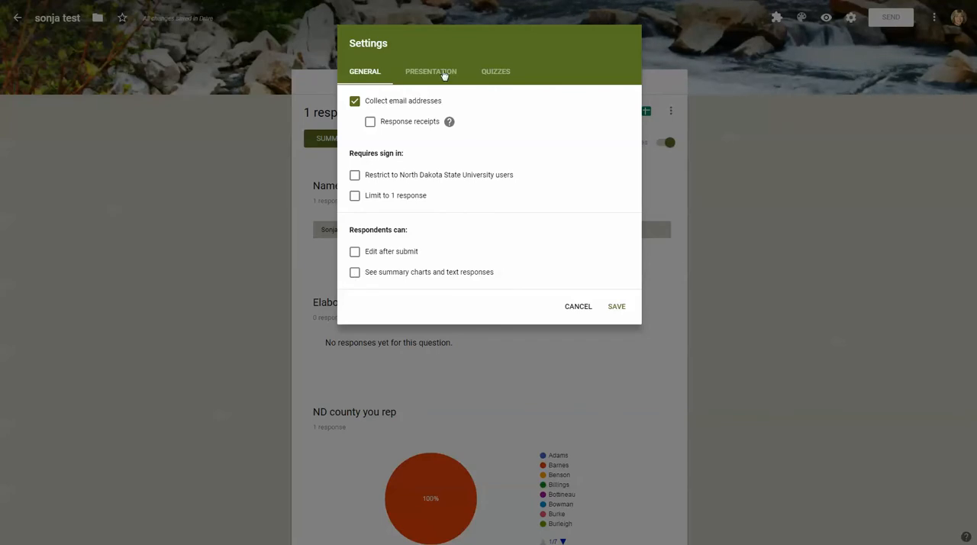
Step: Switch the Settings dialog to the Presentation options
click(431, 71)
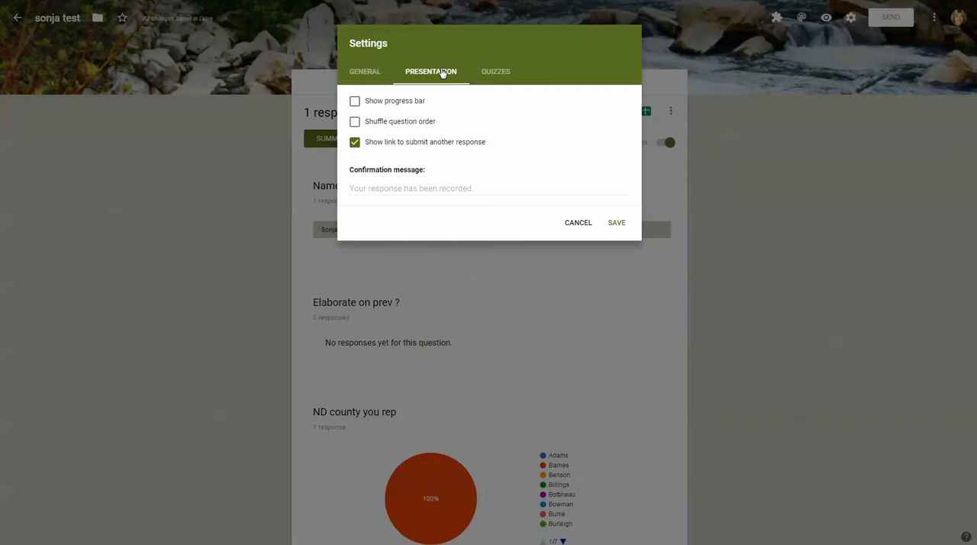
mouse_move(406, 104)
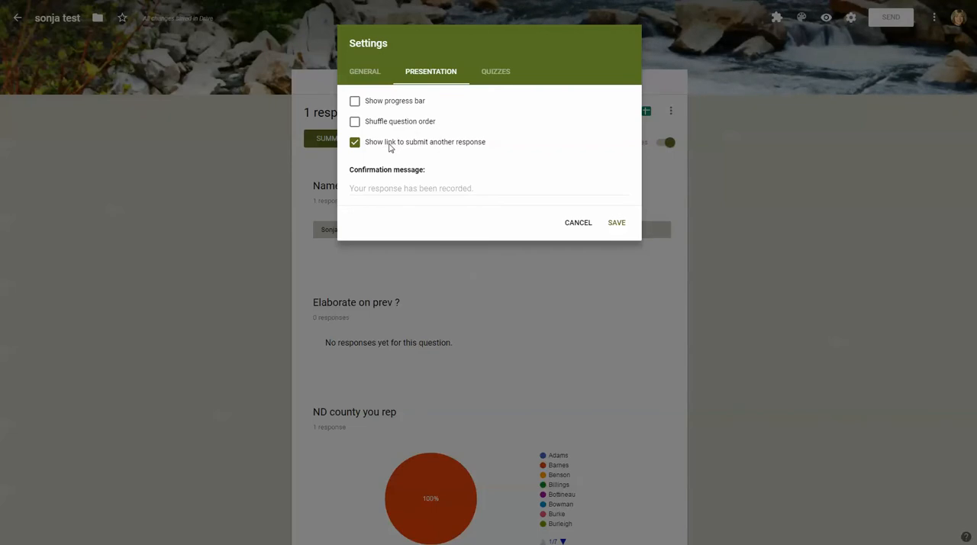
mouse_move(456, 147)
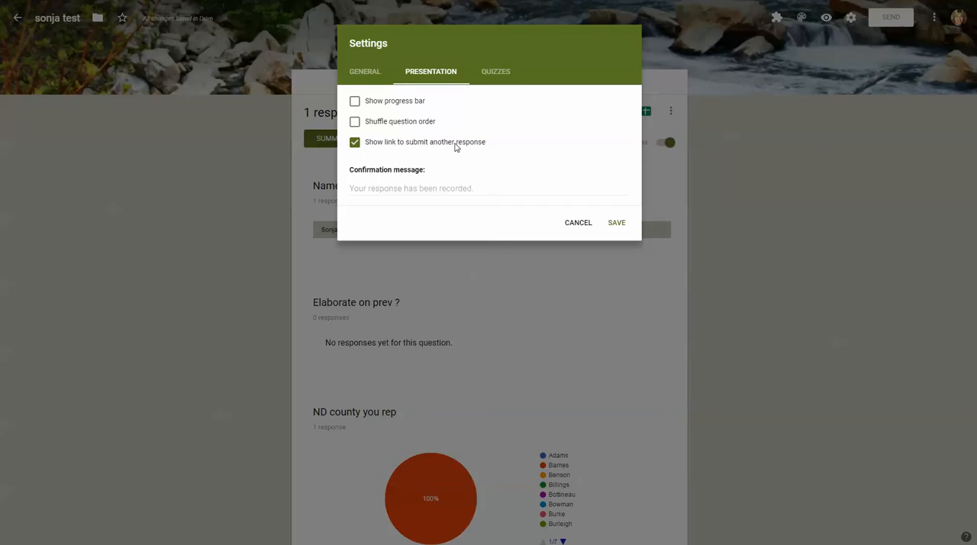
mouse_move(409, 185)
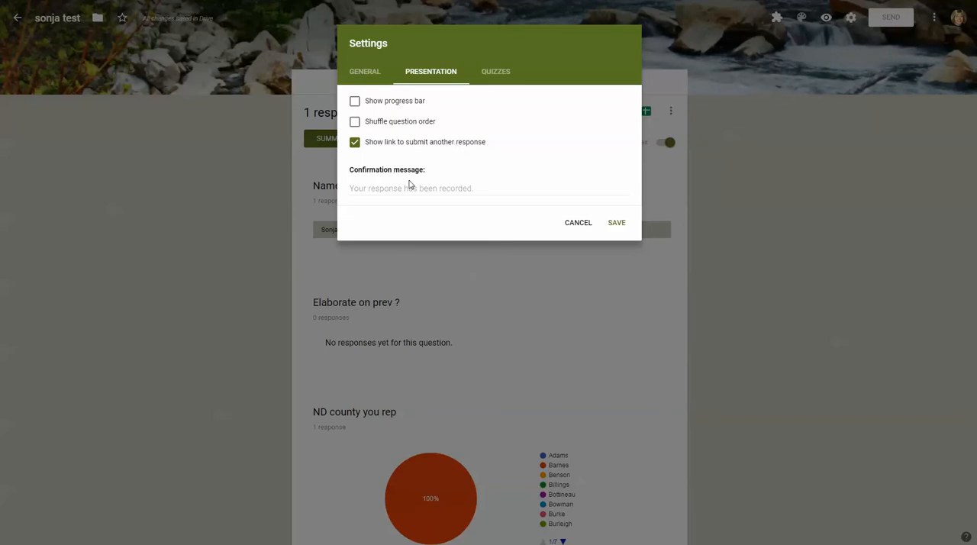
mouse_move(370, 201)
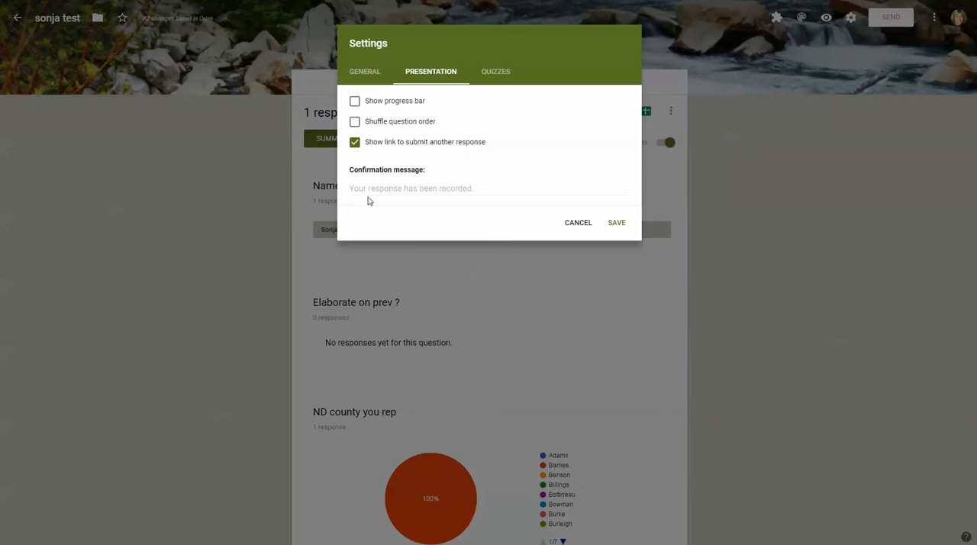
mouse_move(438, 204)
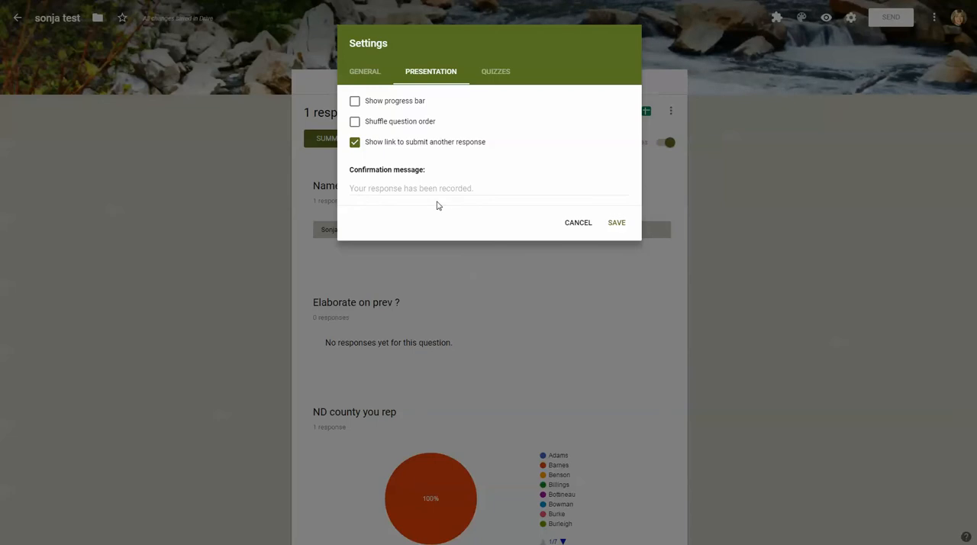
mouse_move(430, 202)
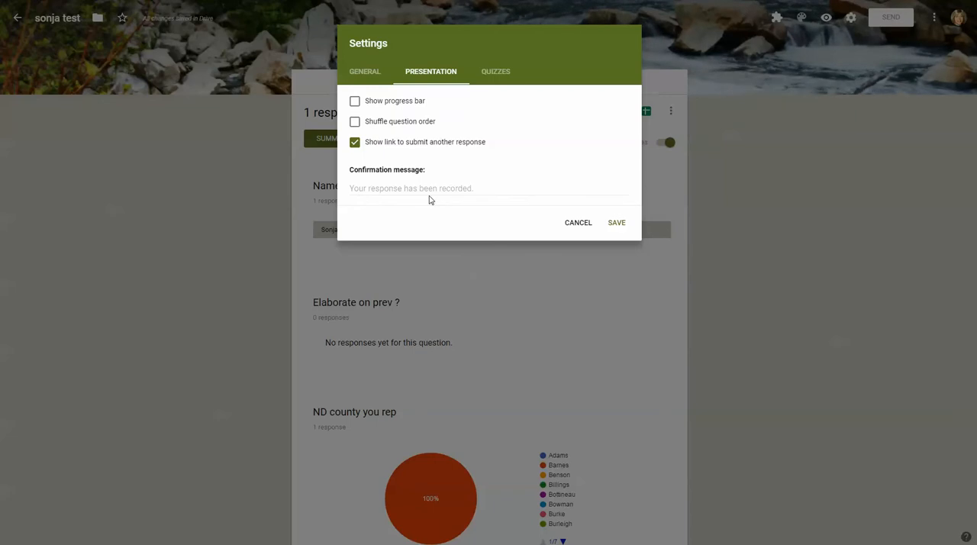
mouse_move(437, 188)
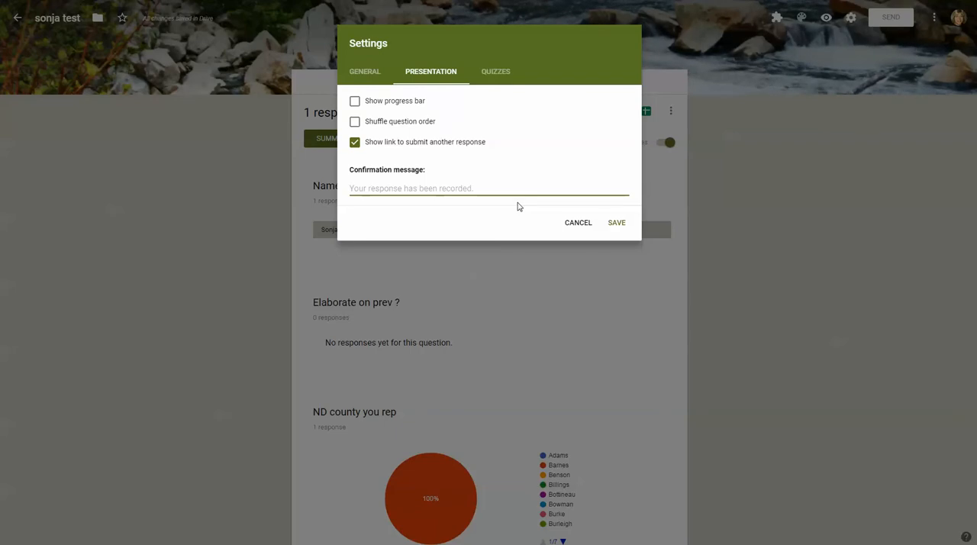
Step: Start the confirmation message with 'If you have', then cancel without saving
text(If y)
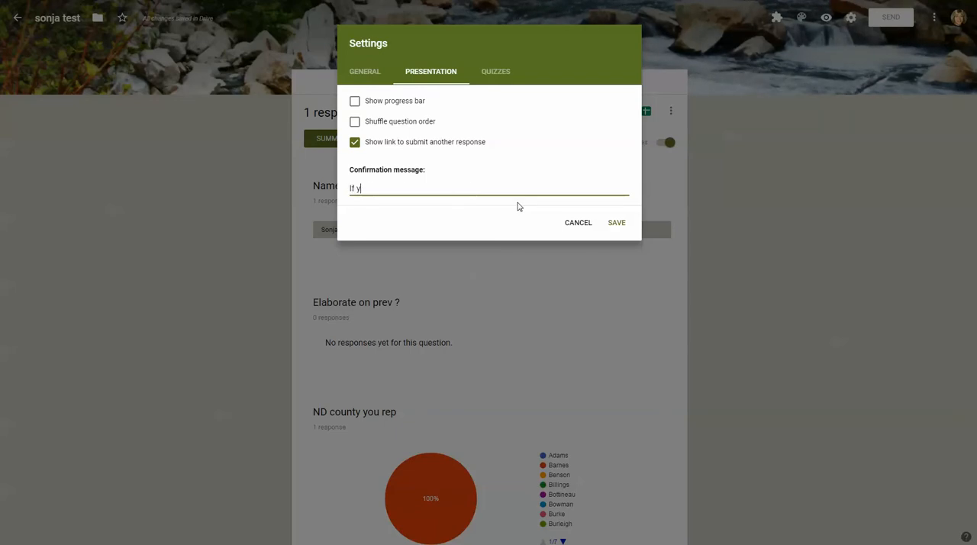
text(ou have)
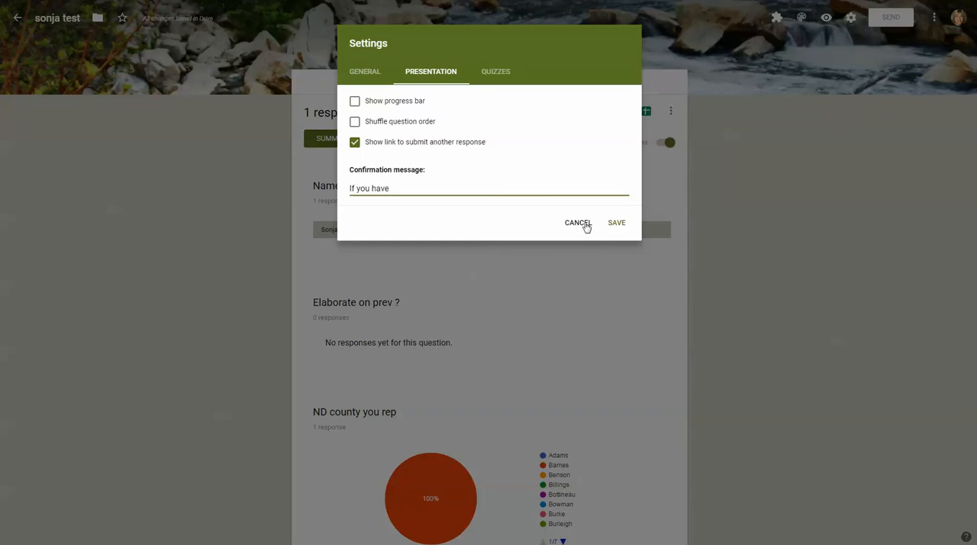
click(578, 223)
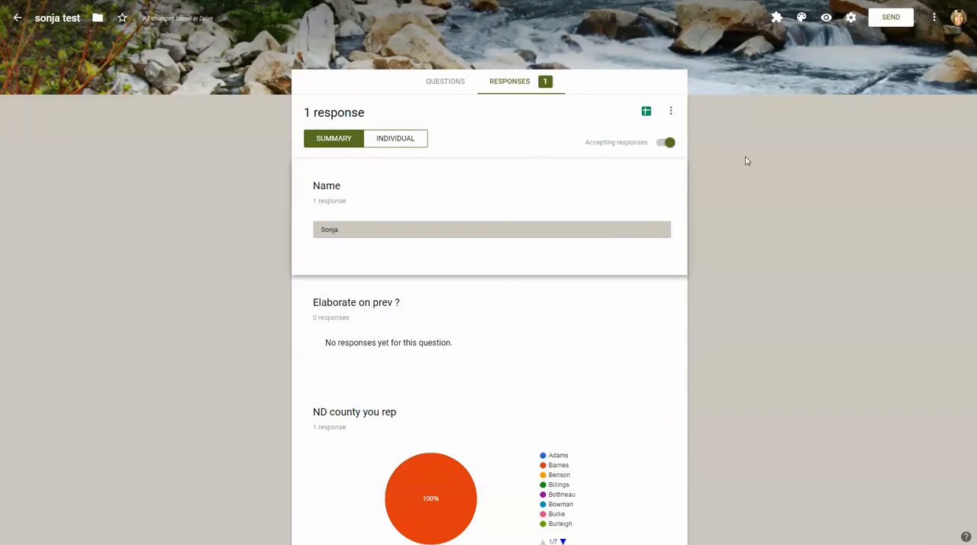
mouse_move(814, 157)
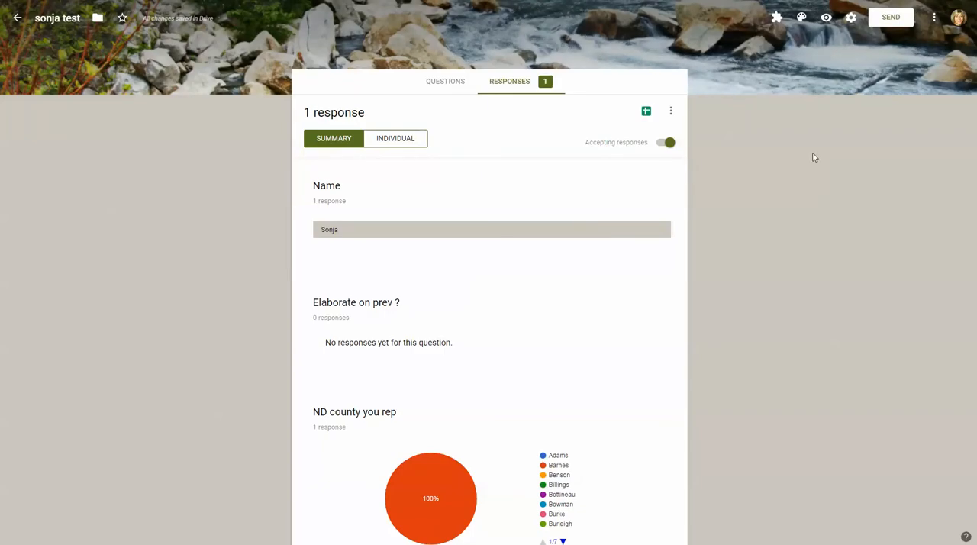